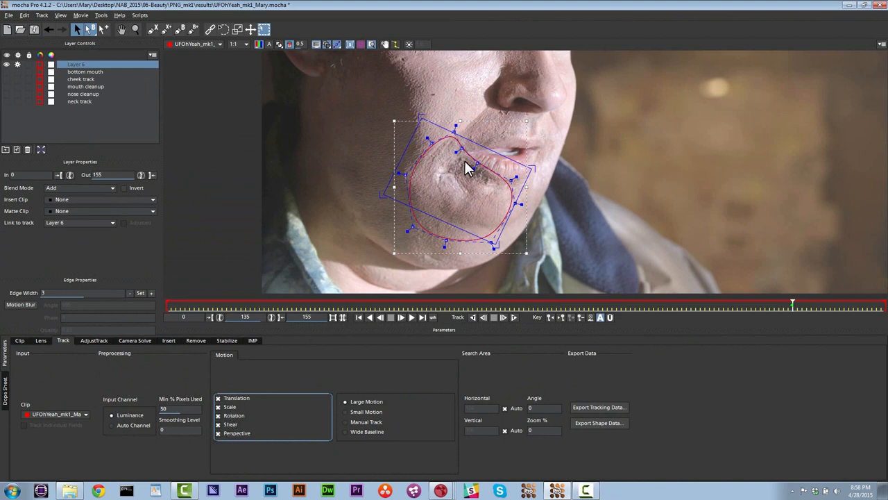
mouse_move(477, 170)
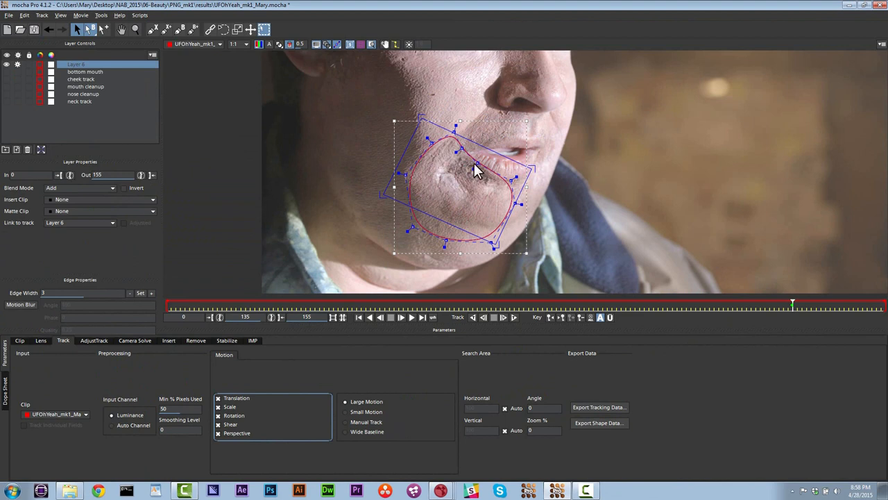
mouse_move(519, 153)
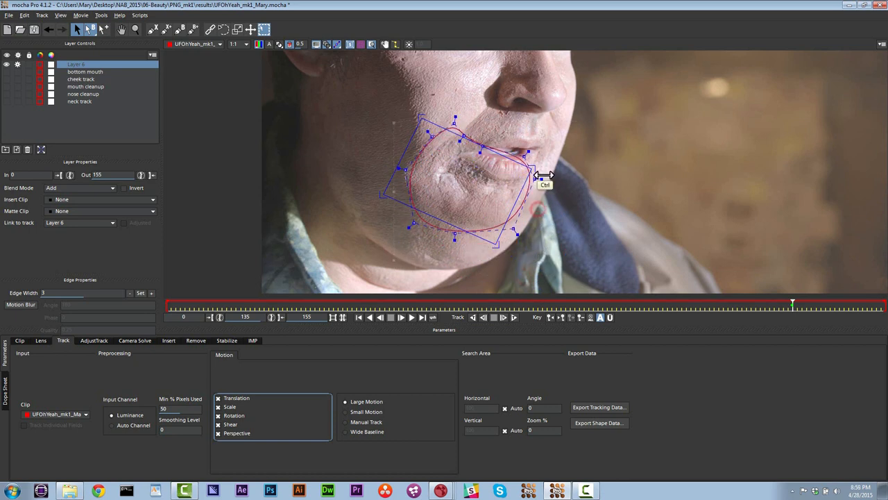
Reshape the chin layer's planar surface to fit snugly around the chin at frame 135.
drag(544, 177, 531, 186)
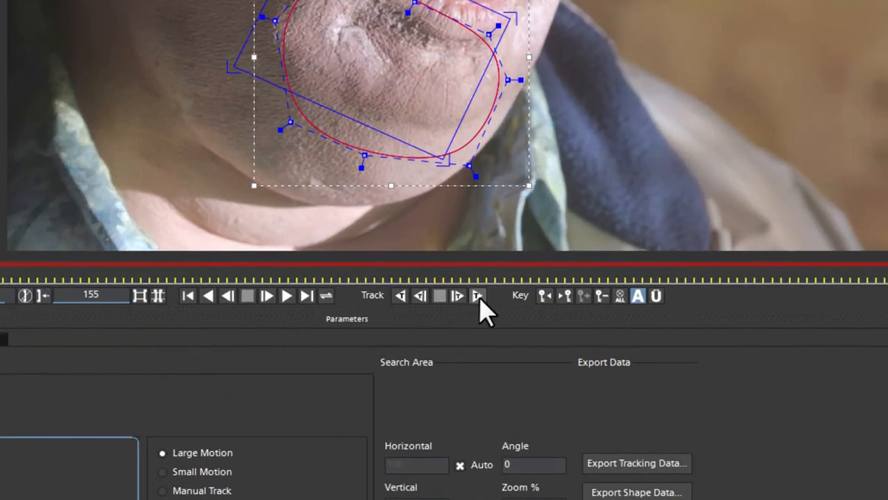
Track the chin forward to the last frame, then scrub back to frame 135.
click(477, 295)
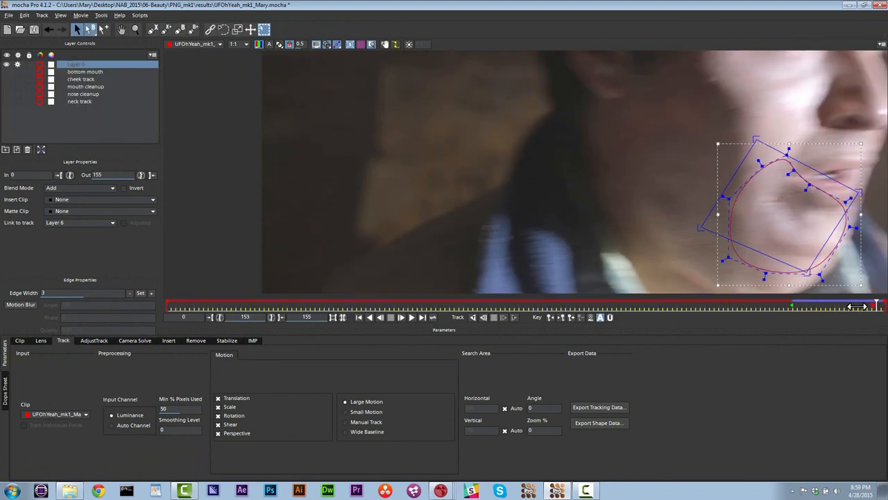
drag(861, 305, 791, 305)
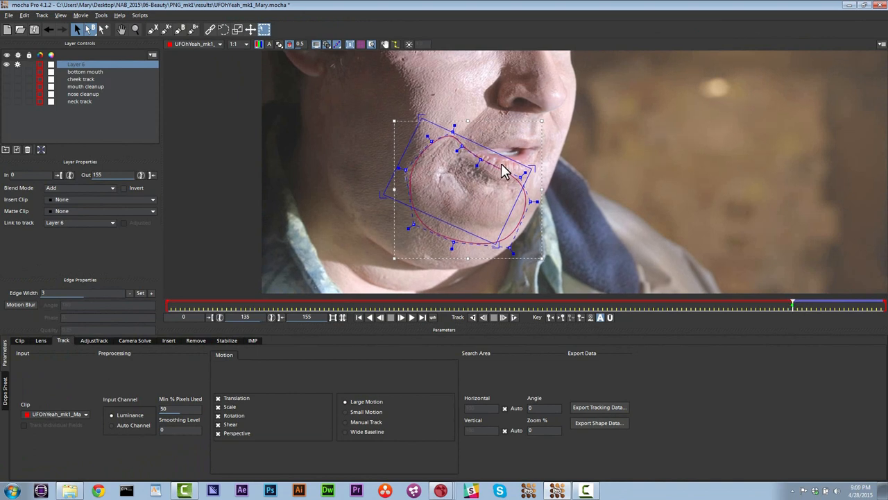
mouse_move(371, 121)
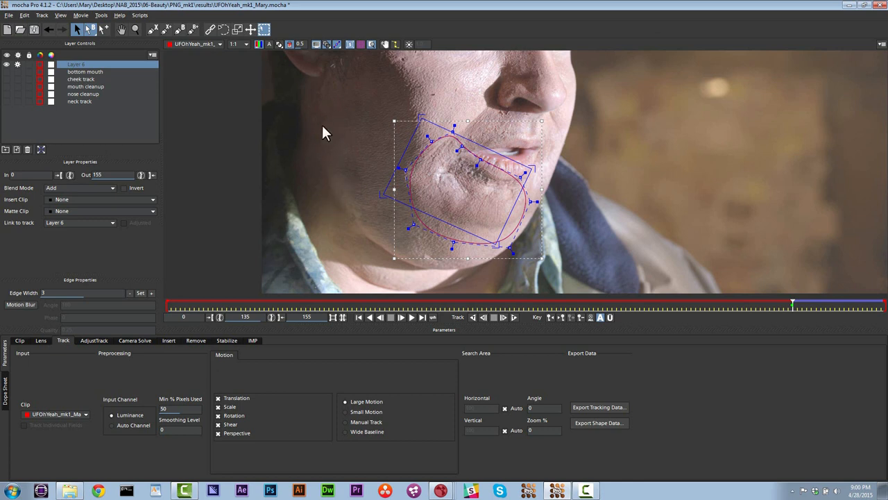
mouse_move(586, 224)
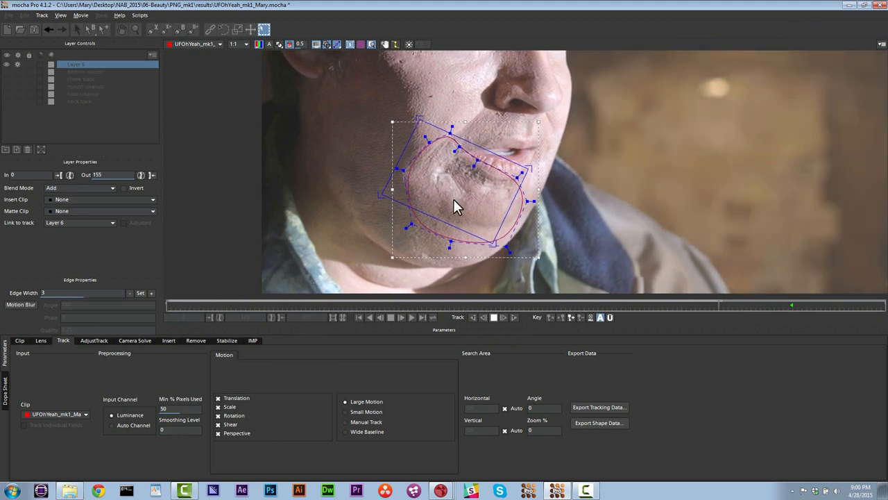
Track the chin backward from frame 135 and stop around frame 98.
click(400, 317)
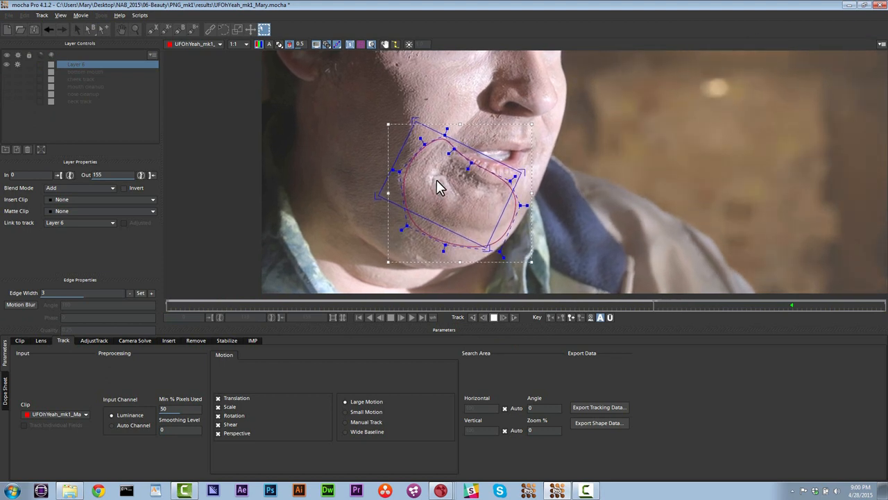
click(401, 317)
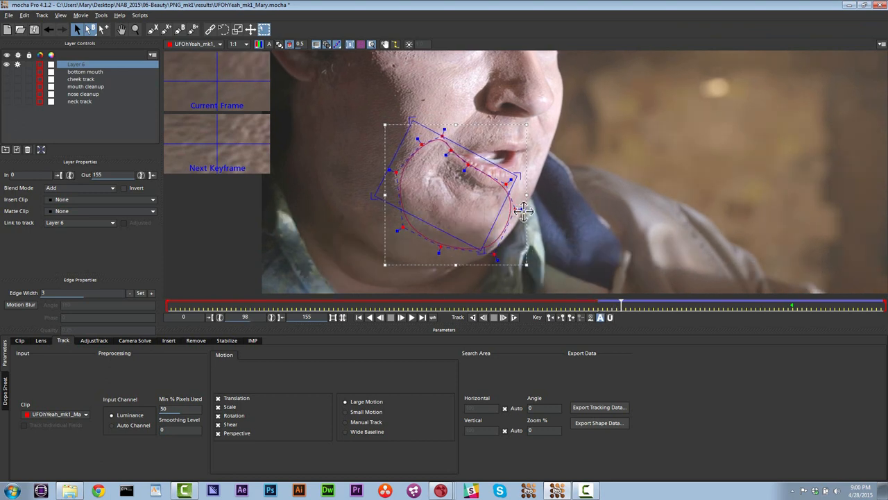
Adjust the chin shape at frame 98, finish tracking backward, and export the tracking data.
drag(524, 212, 468, 172)
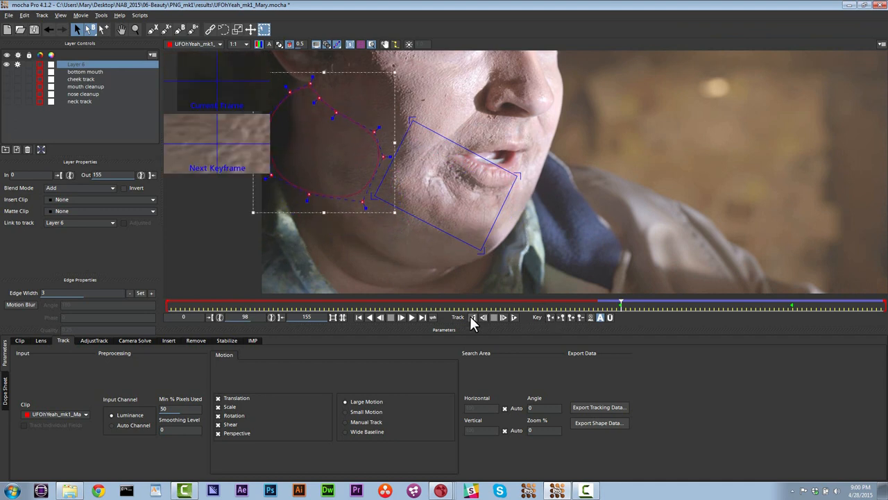
click(494, 317)
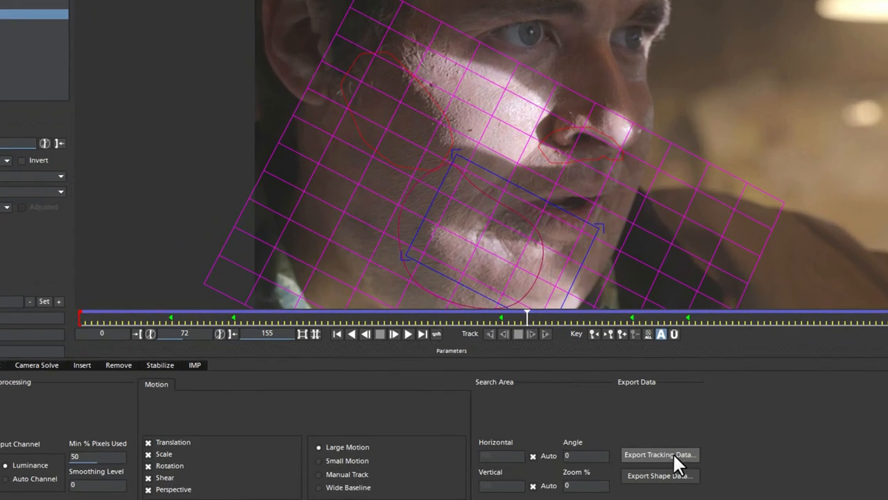
click(659, 454)
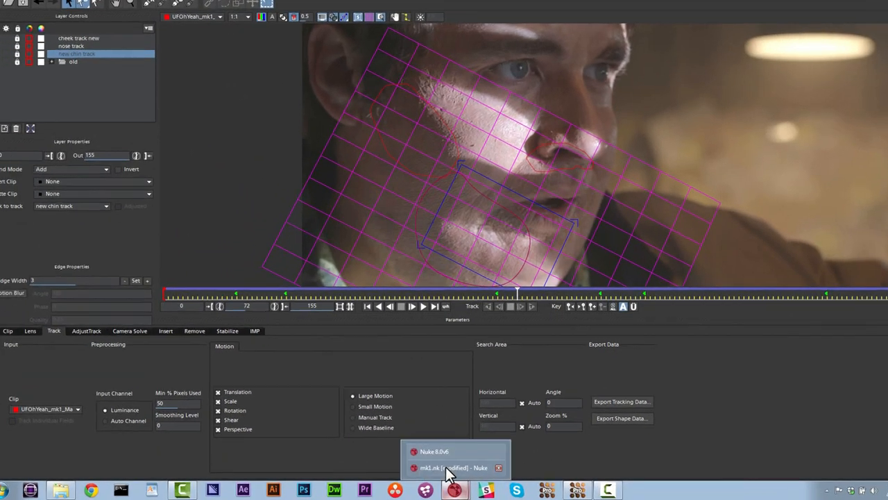
Switch to the mk1.nk Nuke script and view the stabilized chin at frame 117.
click(451, 467)
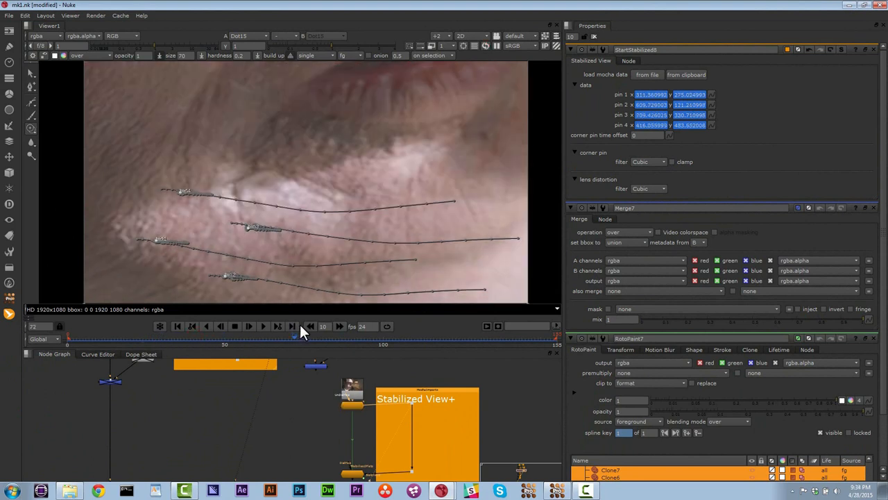
click(220, 326)
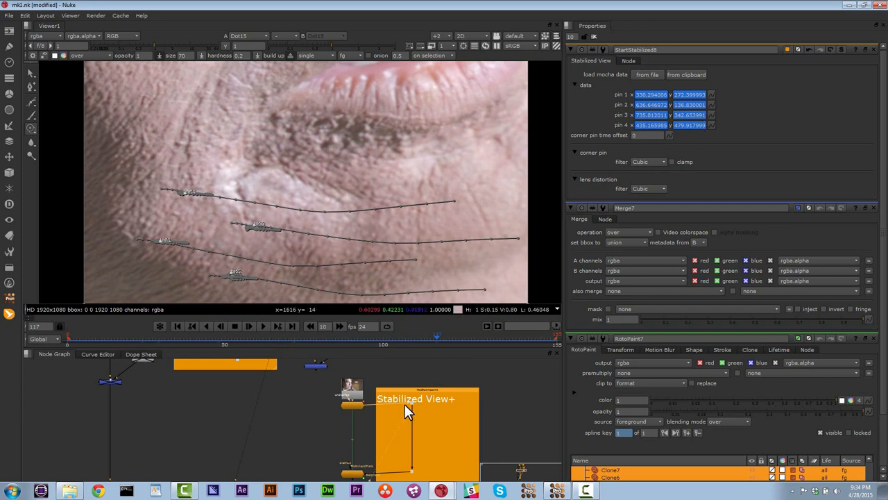
mouse_move(877, 214)
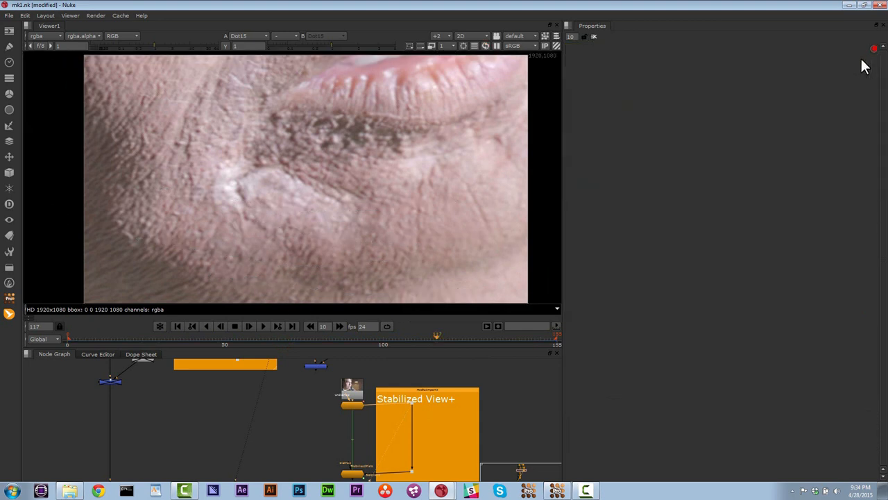
mouse_move(413, 415)
text(roto)
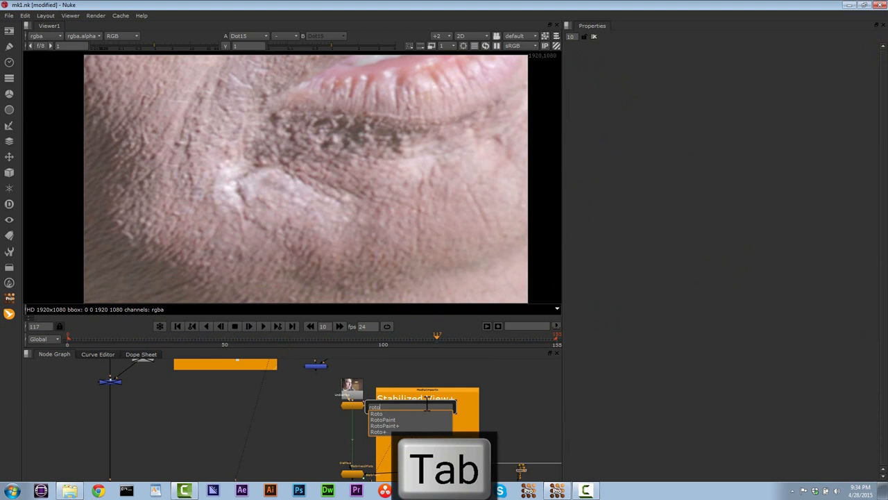
Add a RotoPaint node and check the scar cleanup on an earlier frame.
click(383, 419)
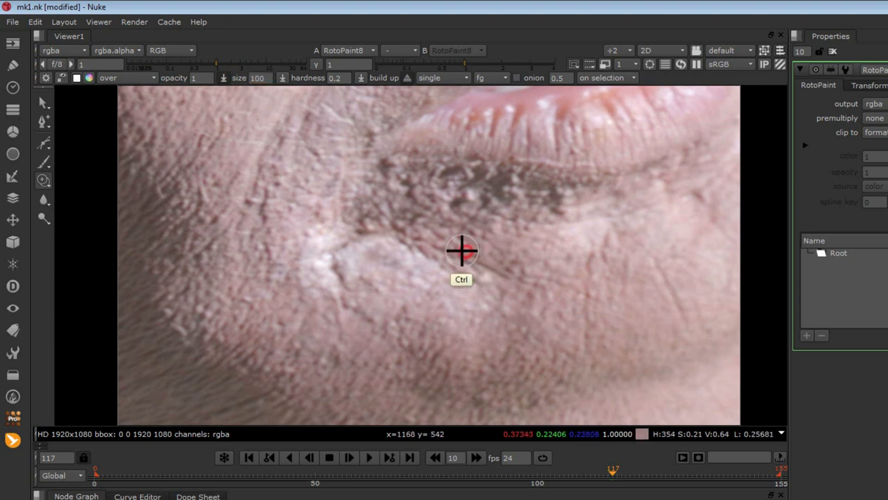
mouse_move(454, 298)
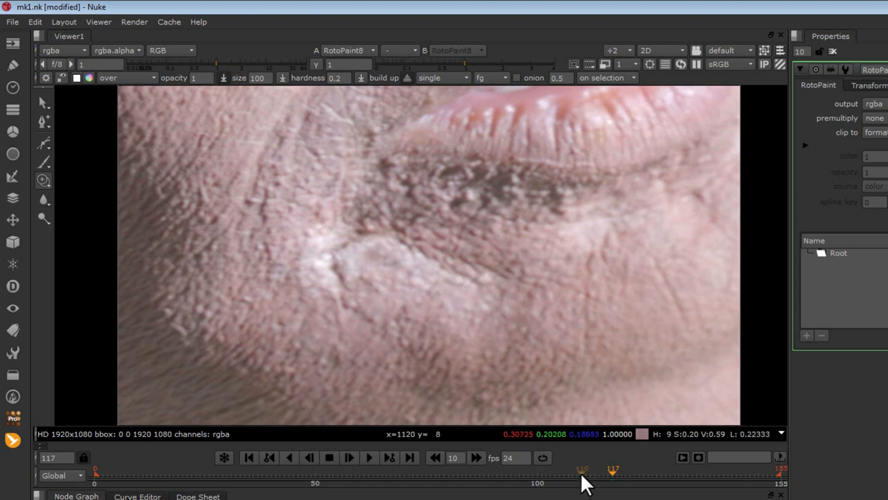
drag(613, 472, 460, 471)
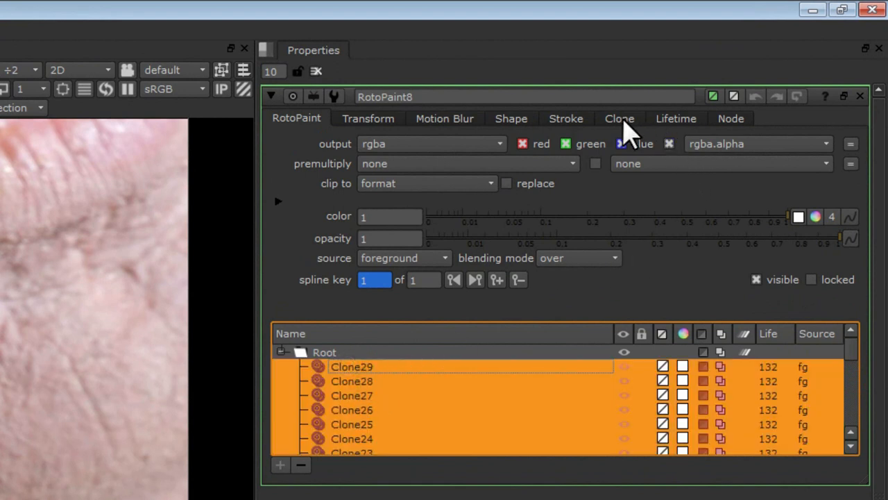
Set the clone strokes' lifetime to all frames and paste a duplicate node below.
click(676, 118)
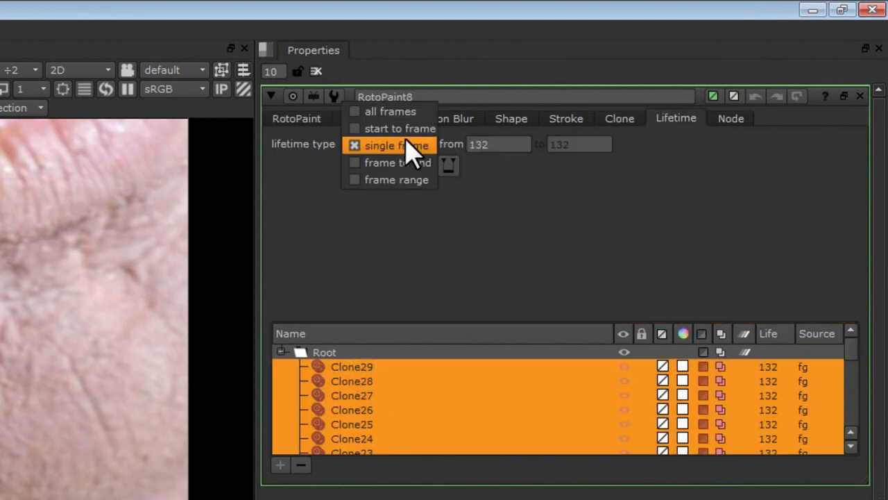
click(390, 111)
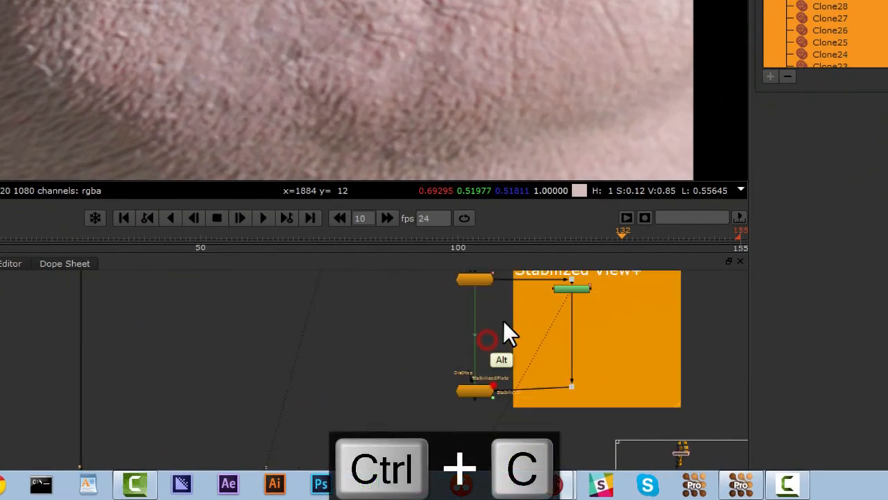
key(ctrl+v)
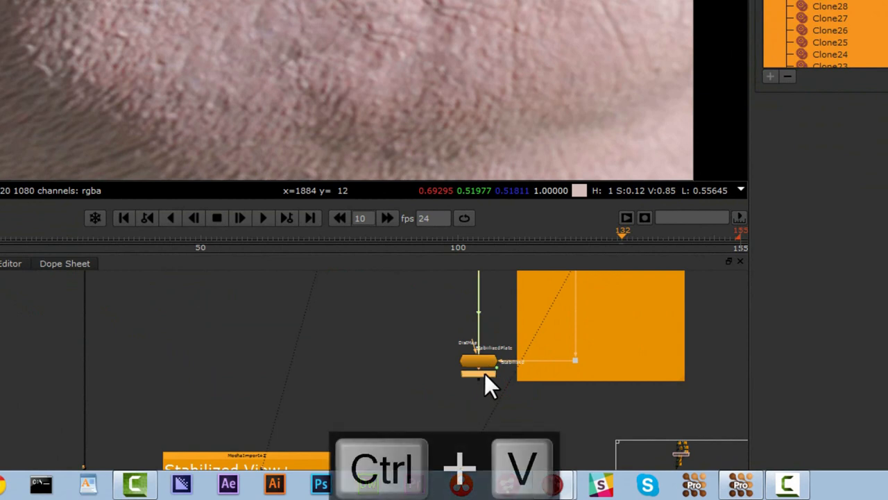